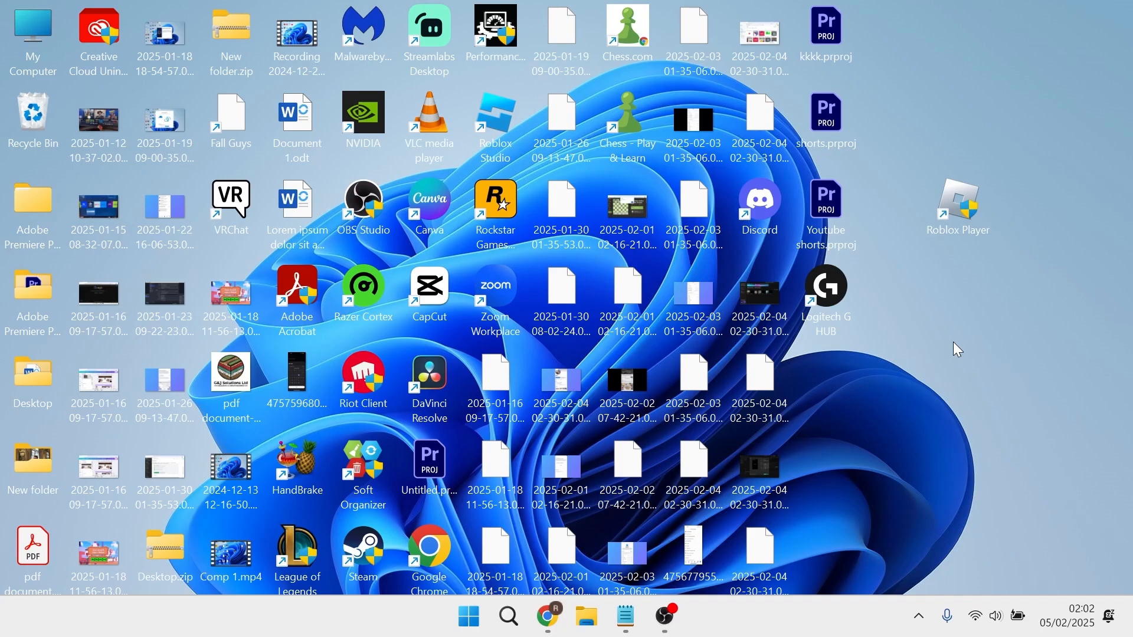
pyautogui.moveTo(885, 408)
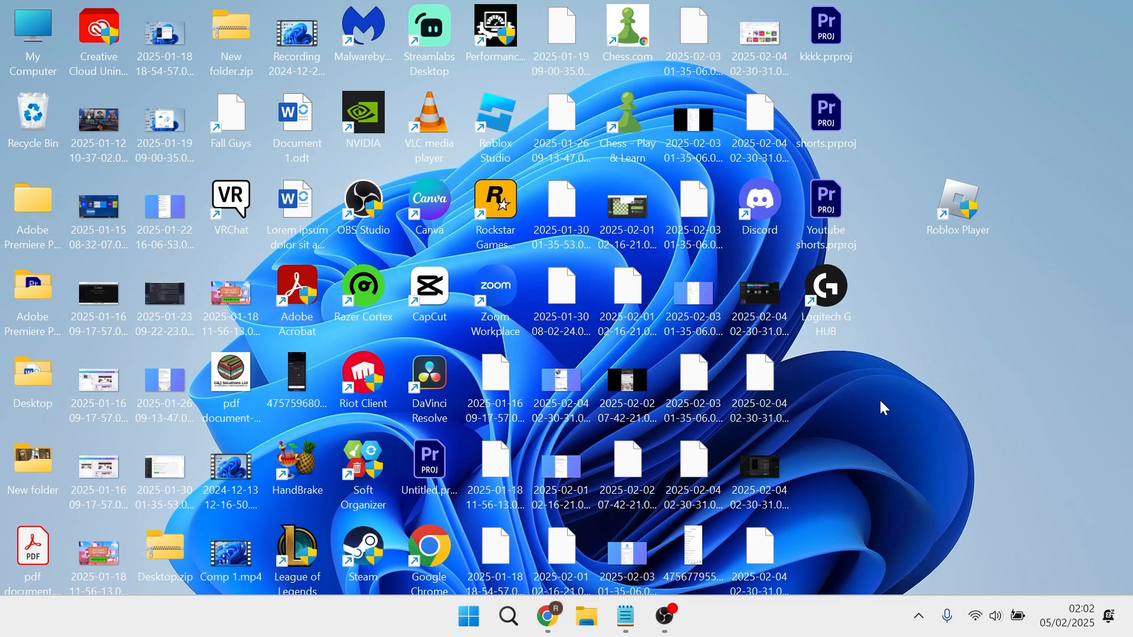
# Search Windows for "task manager" from the Start menu.
pyautogui.click(468, 616)
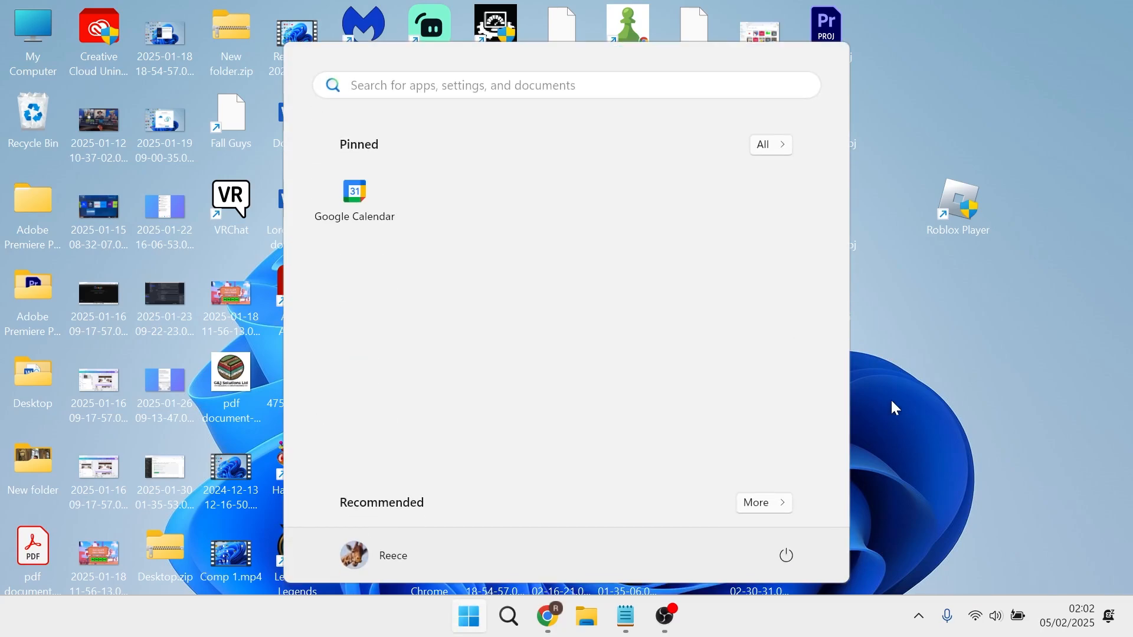
pyautogui.write('task manager')
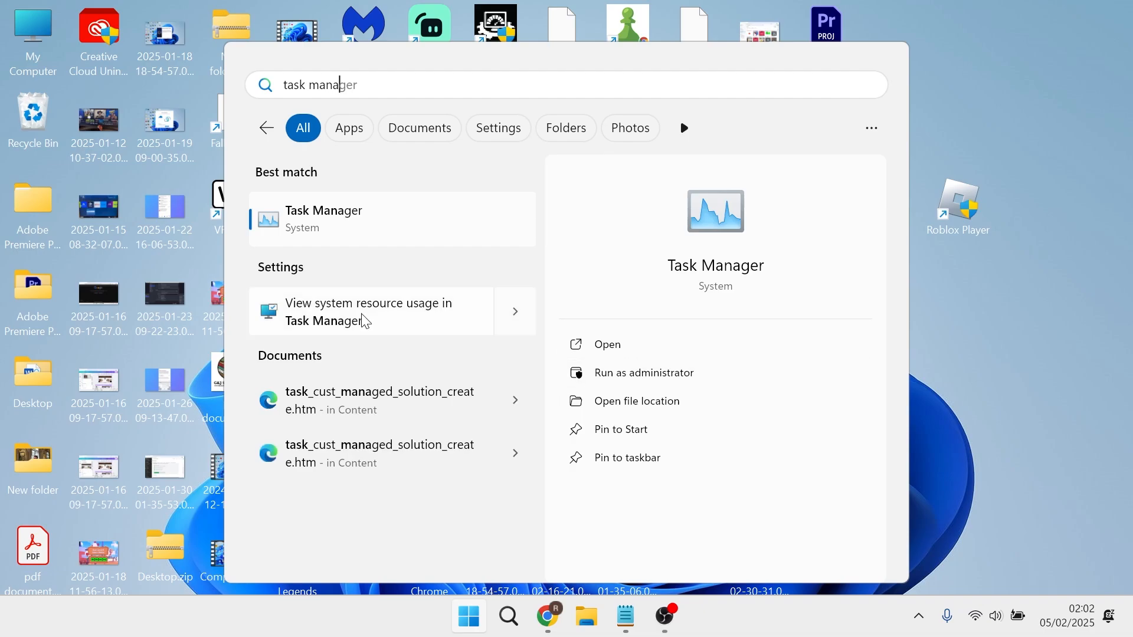
# In Task Manager, filter by "logit" and end the LGHUB Agent and LGHUB Updater processes.
pyautogui.click(324, 210)
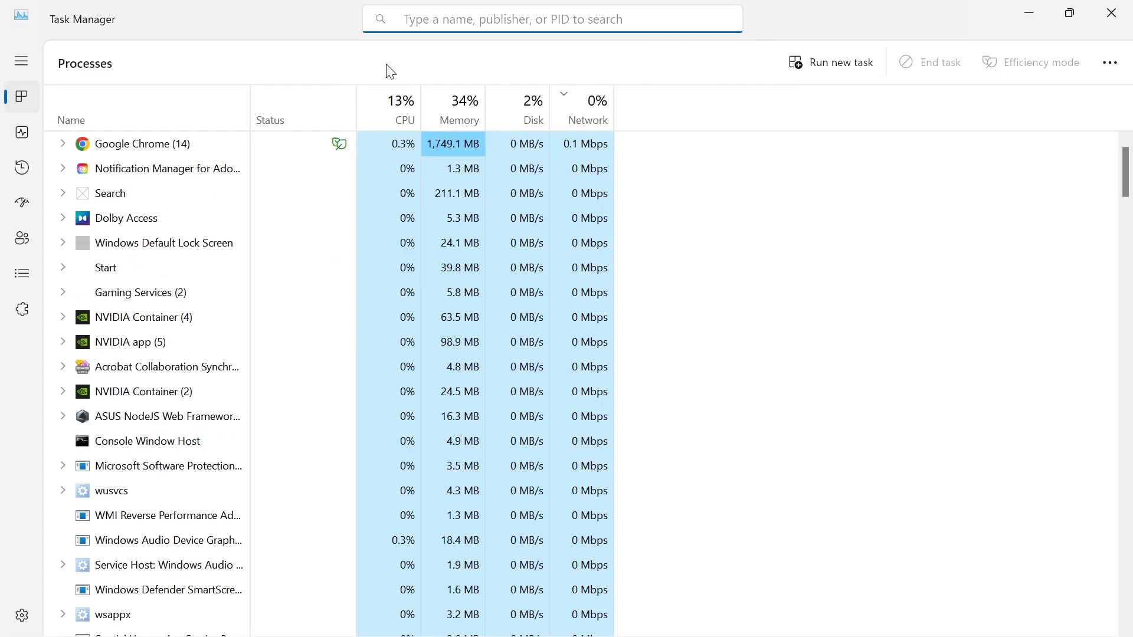
pyautogui.write('logit')
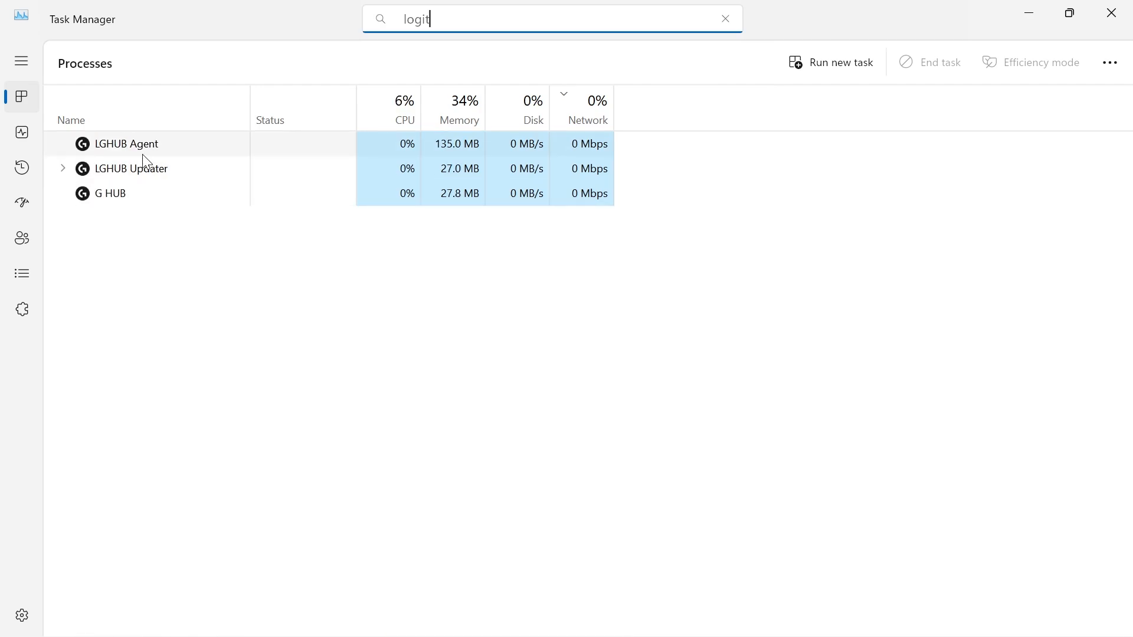
pyautogui.rightClick(126, 144)
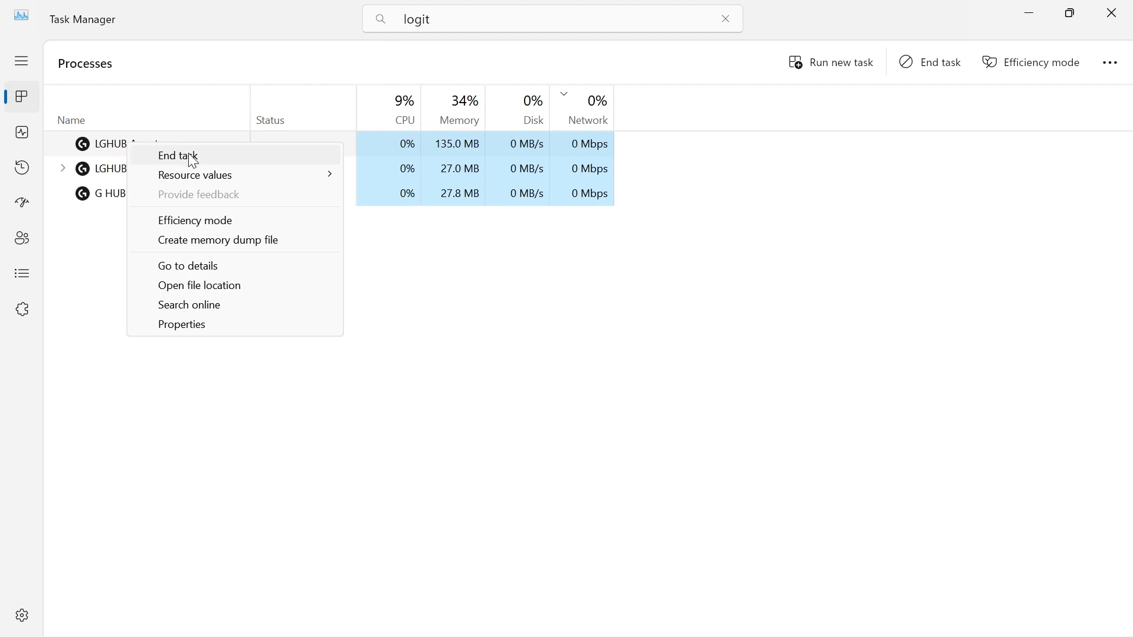
pyautogui.click(177, 156)
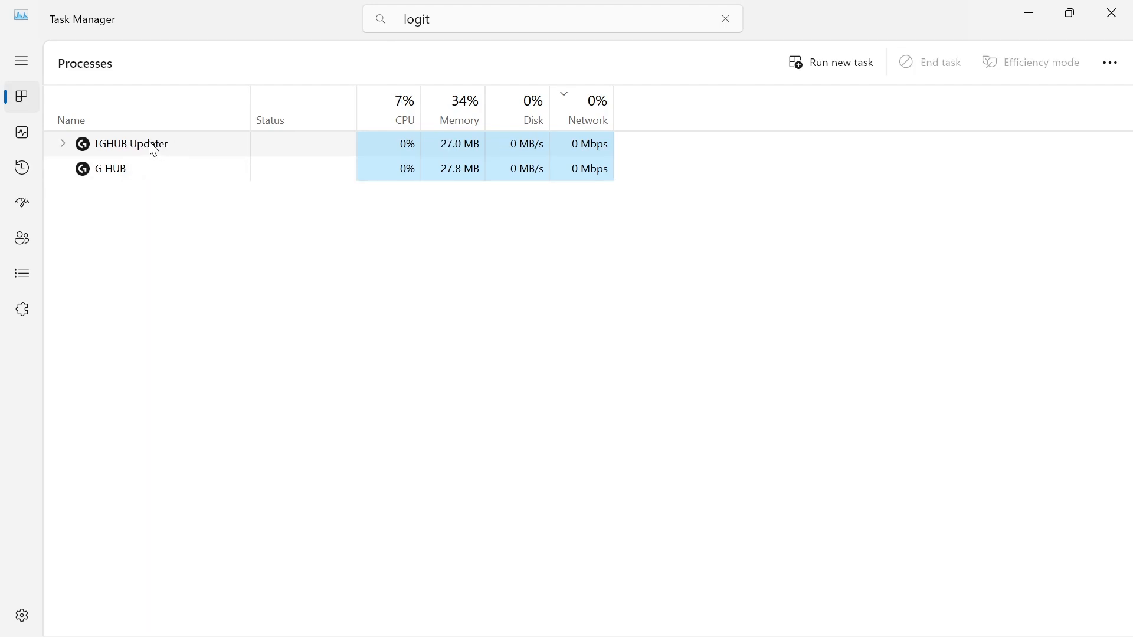
pyautogui.rightClick(131, 144)
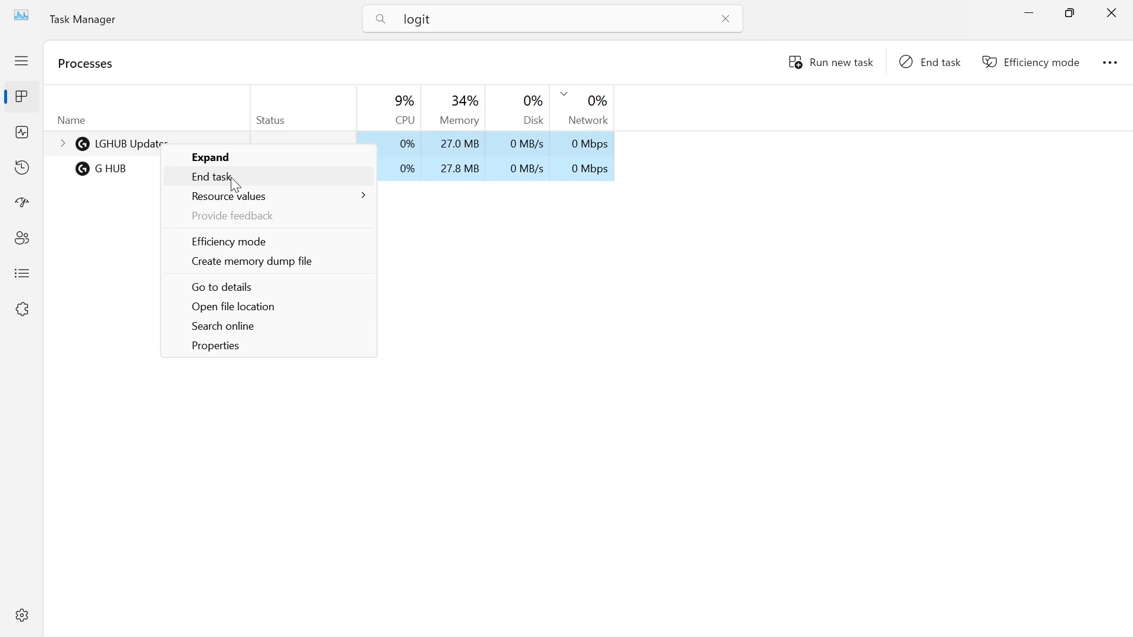
pyautogui.click(211, 177)
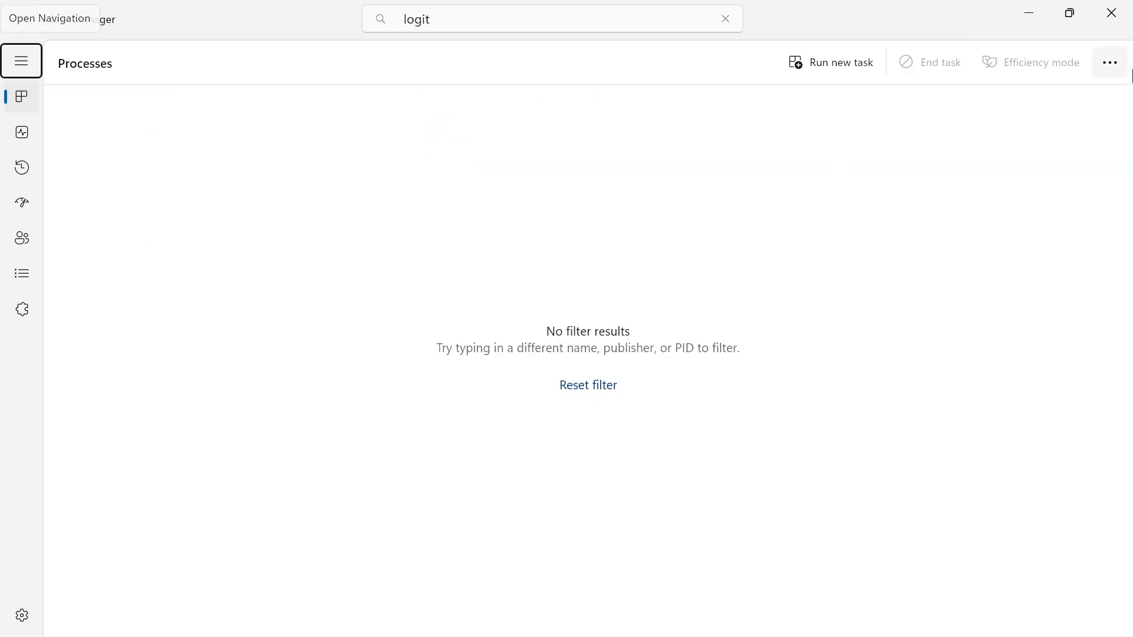
# Search Windows for "services" from the Start menu.
pyautogui.click(469, 616)
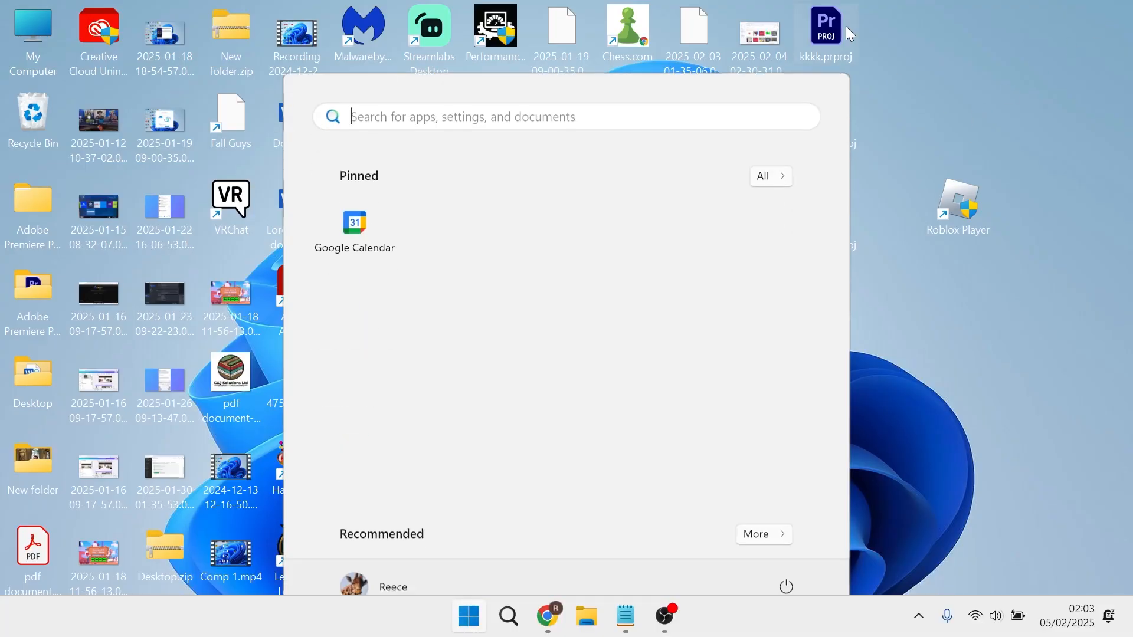
pyautogui.write('services')
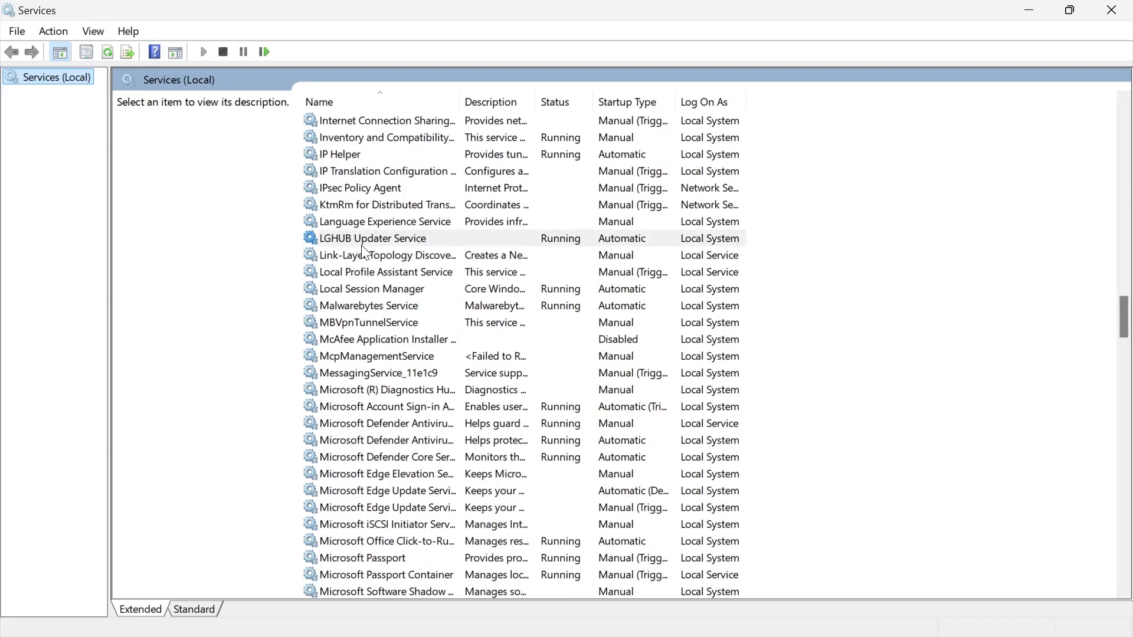
# Restart the LGHUB Updater Service from its context menu in Services.
pyautogui.click(373, 238)
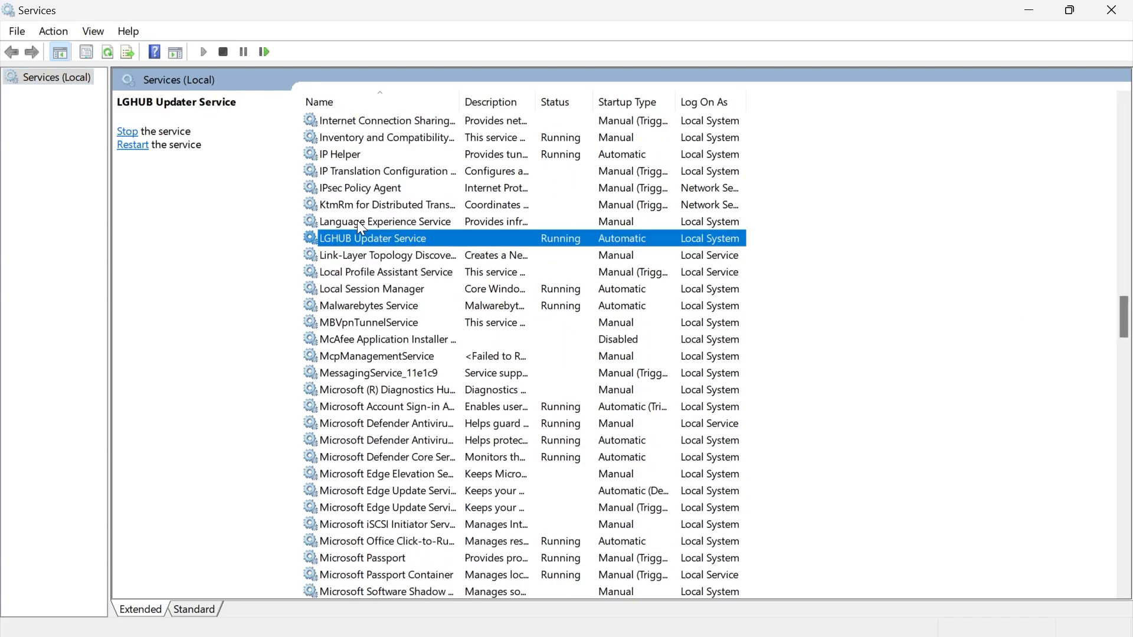
pyautogui.doubleClick(373, 239)
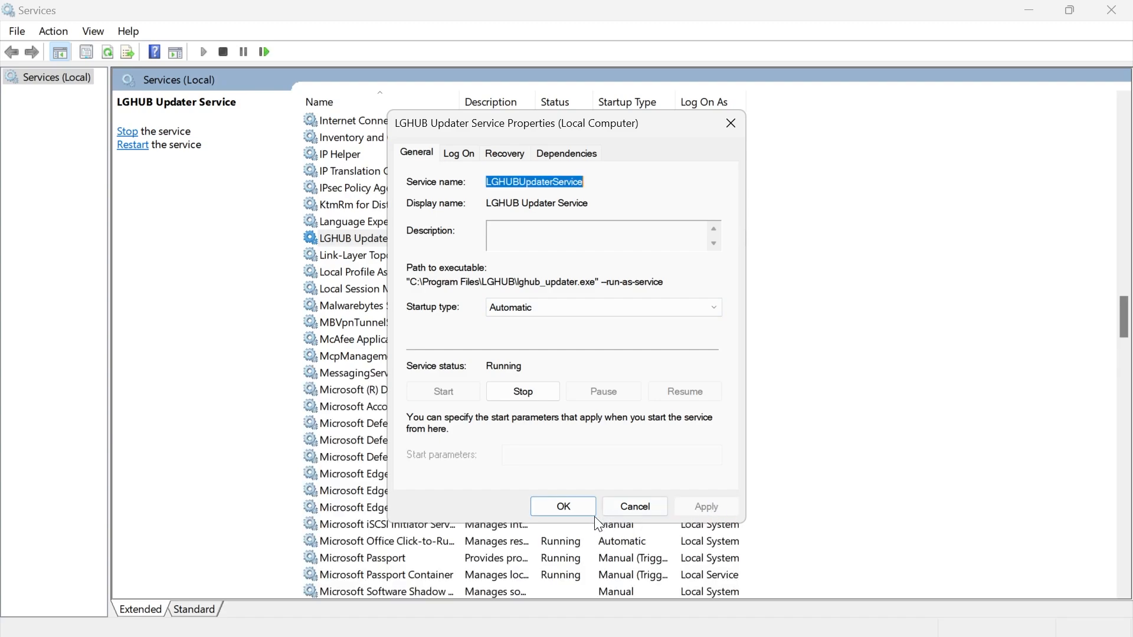
pyautogui.rightClick(354, 237)
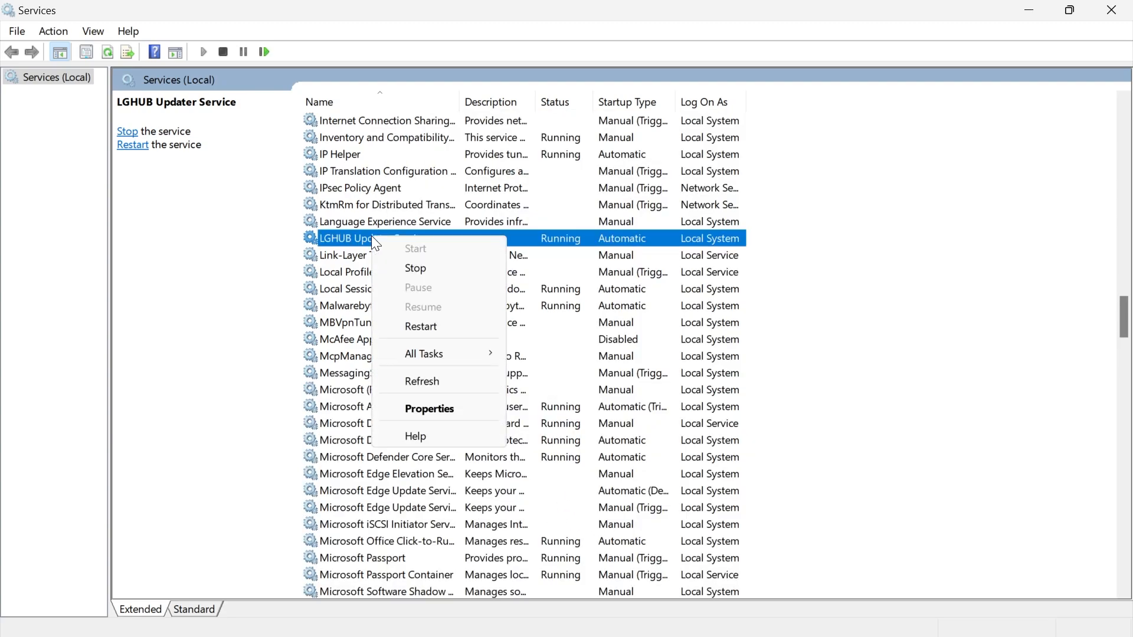
pyautogui.moveTo(420, 326)
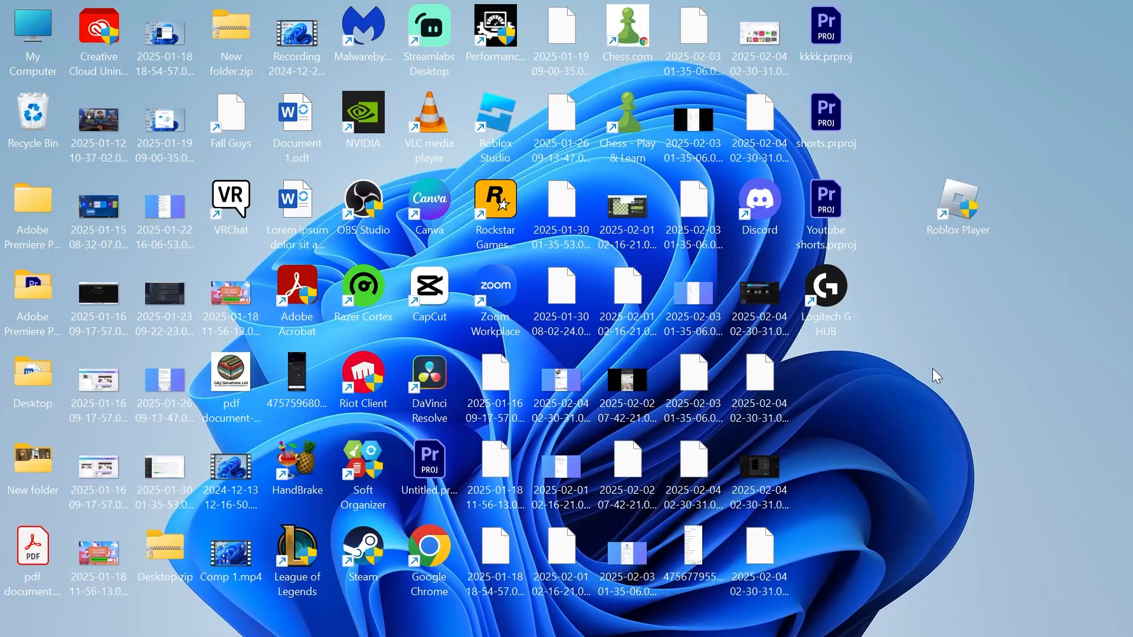
pyautogui.moveTo(1023, 320)
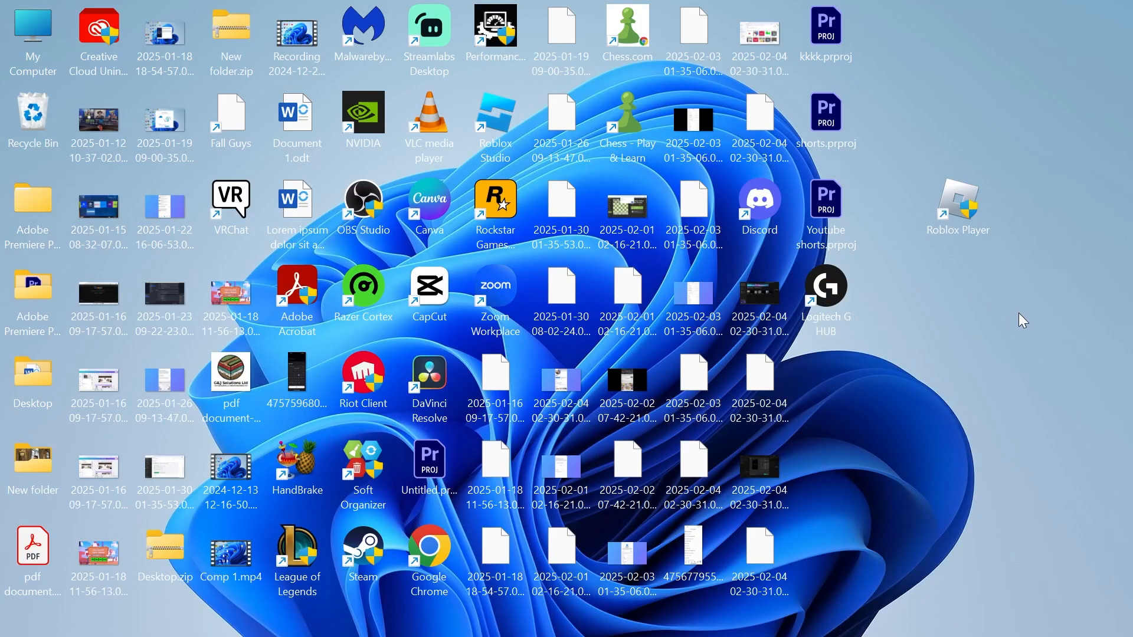
pyautogui.moveTo(909, 366)
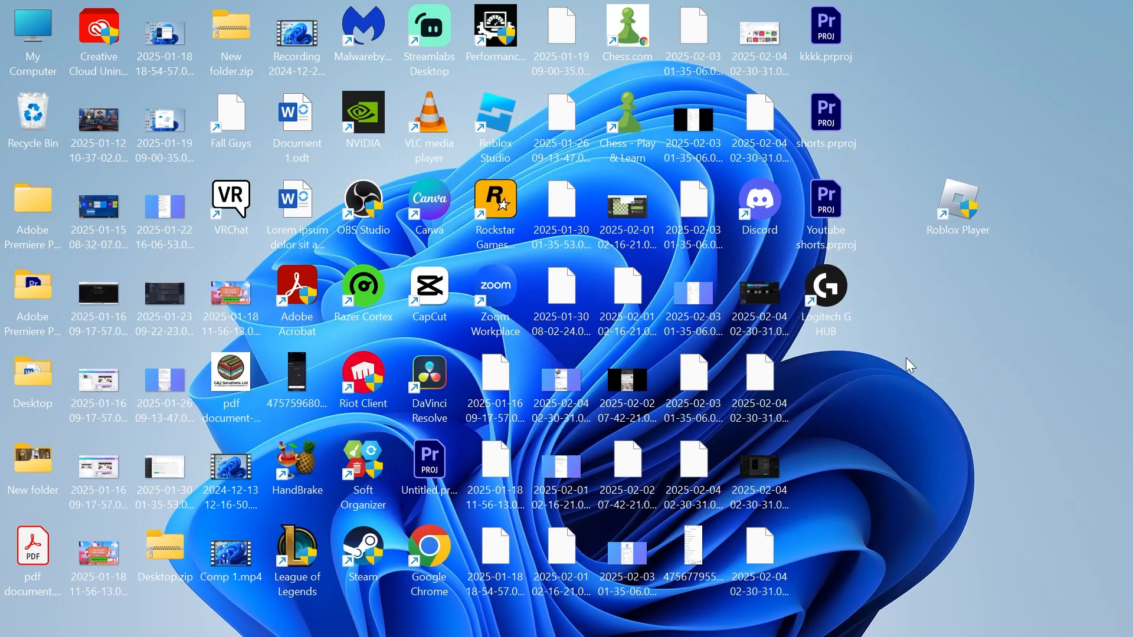
# Search Windows for "settings" from the Start menu.
pyautogui.click(469, 616)
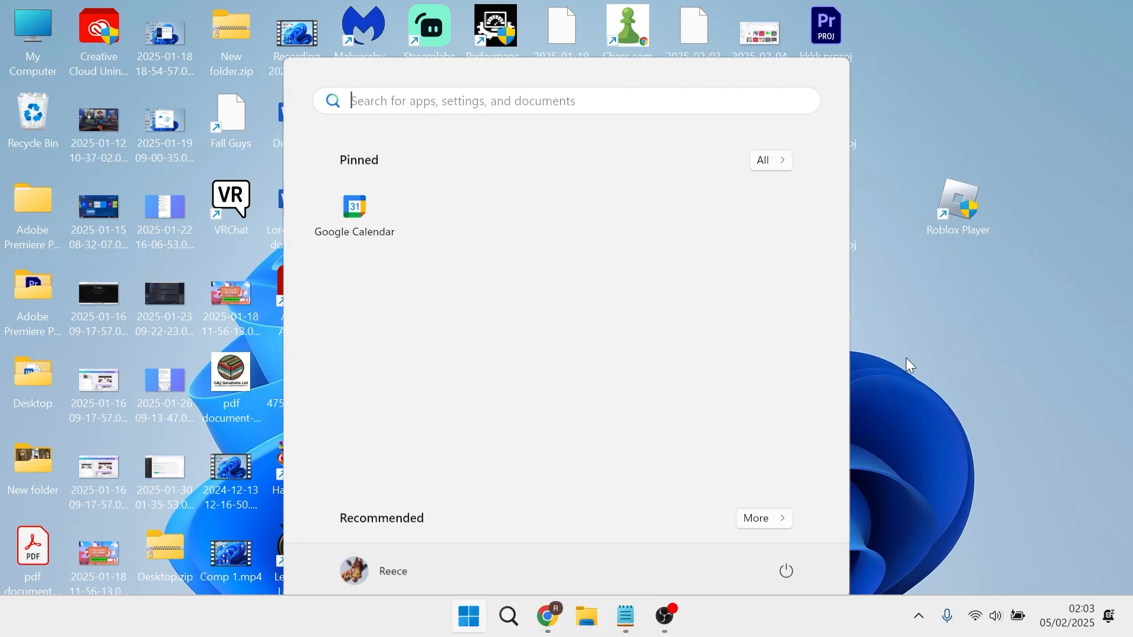
pyautogui.write('settings')
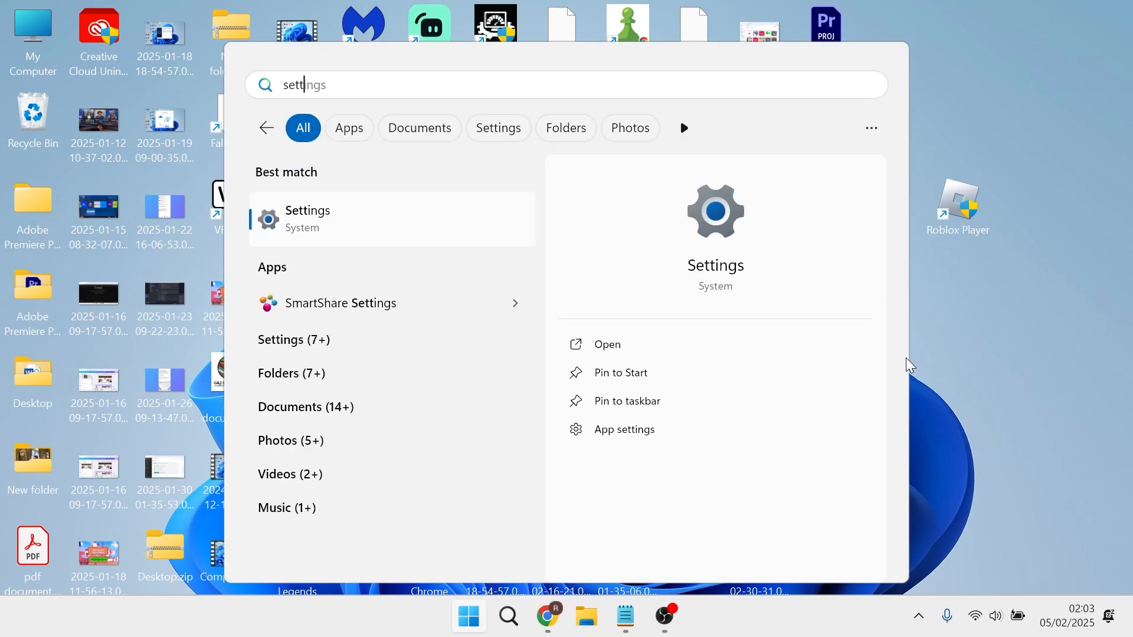
# In Settings' installed apps, filter by "logi" and start uninstalling Logitech G HUB.
pyautogui.click(307, 218)
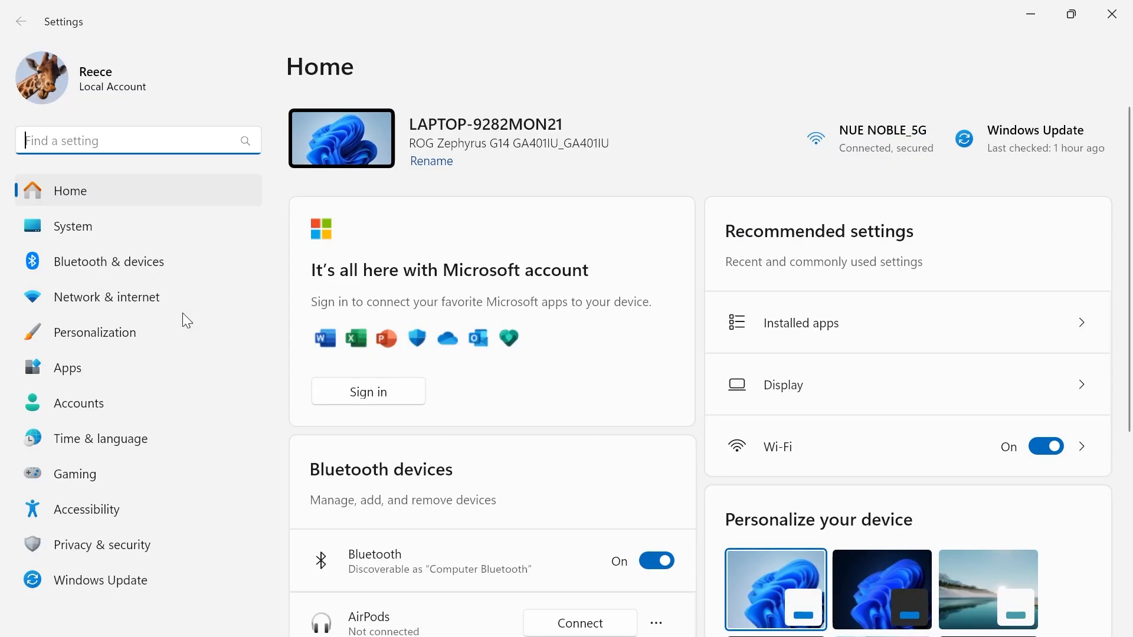
pyautogui.click(68, 367)
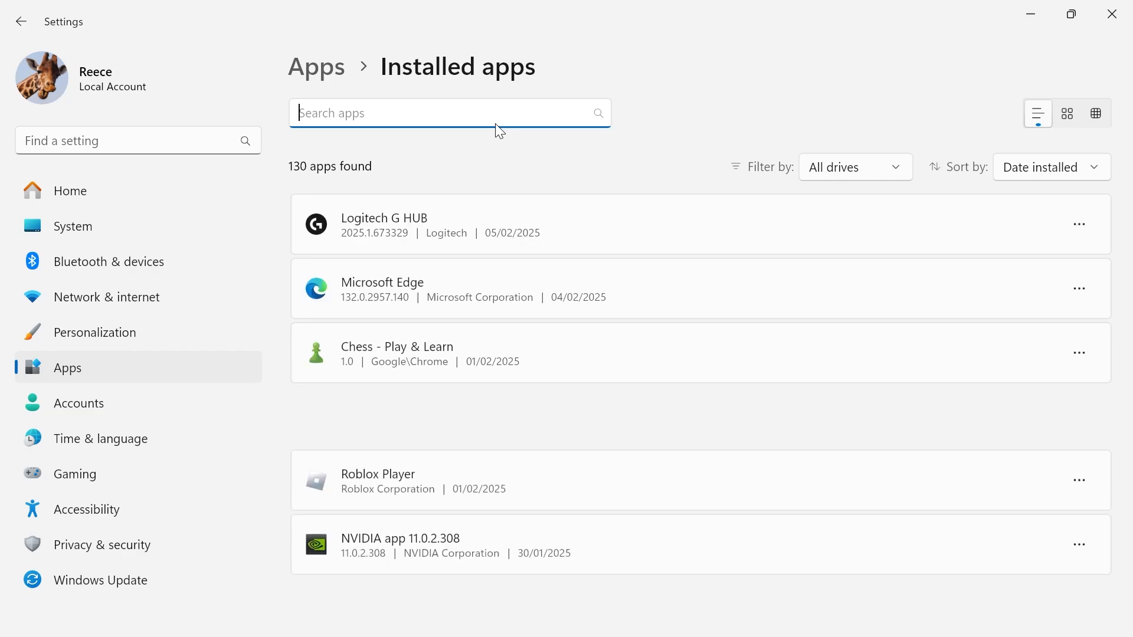
pyautogui.write('logi')
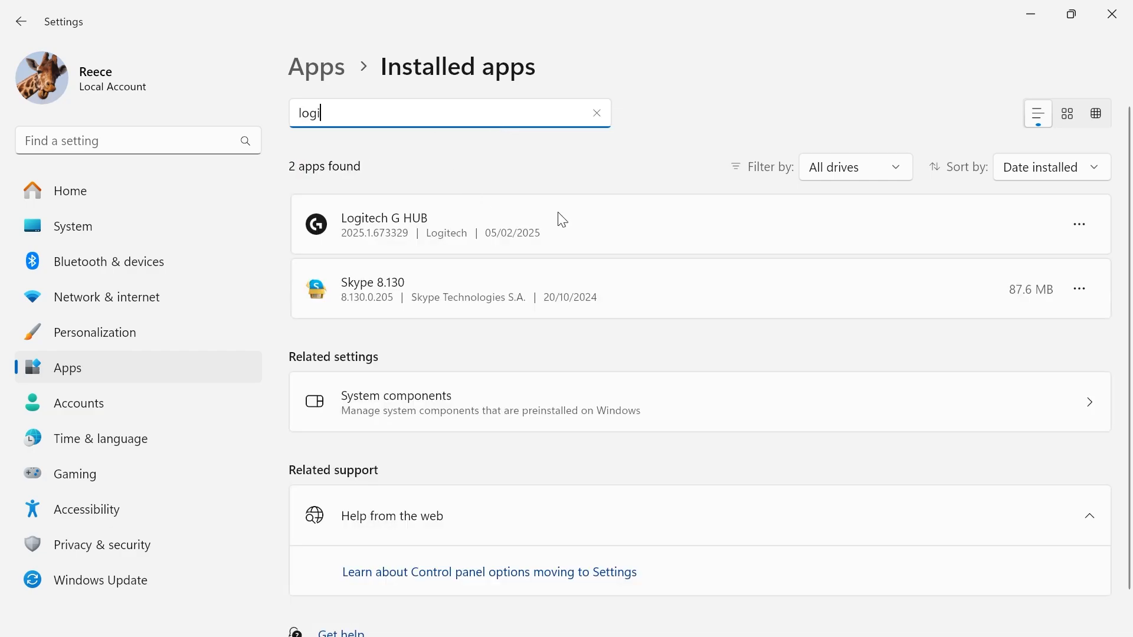
pyautogui.click(1080, 224)
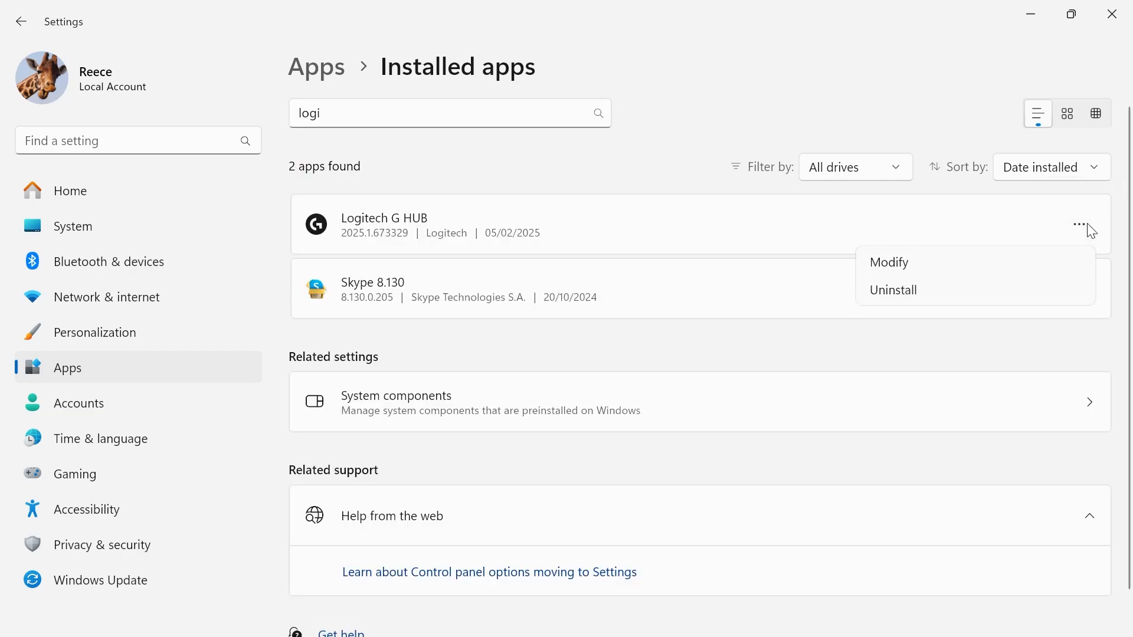
pyautogui.click(893, 290)
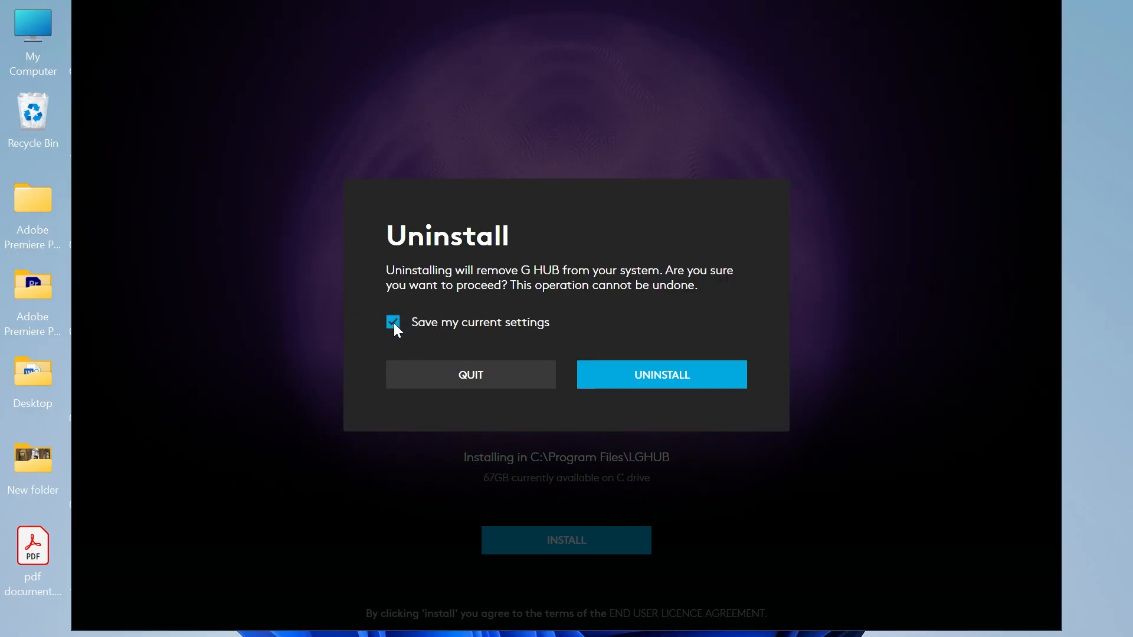
# Untick "Save my current settings" and confirm uninstalling G HUB.
pyautogui.click(393, 322)
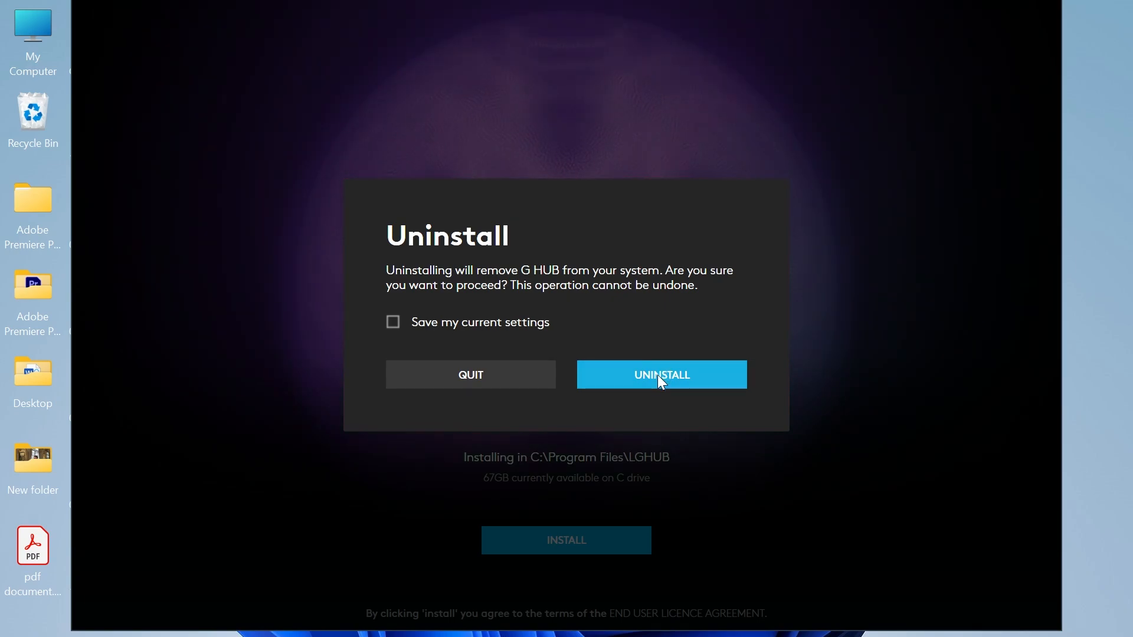
pyautogui.click(659, 374)
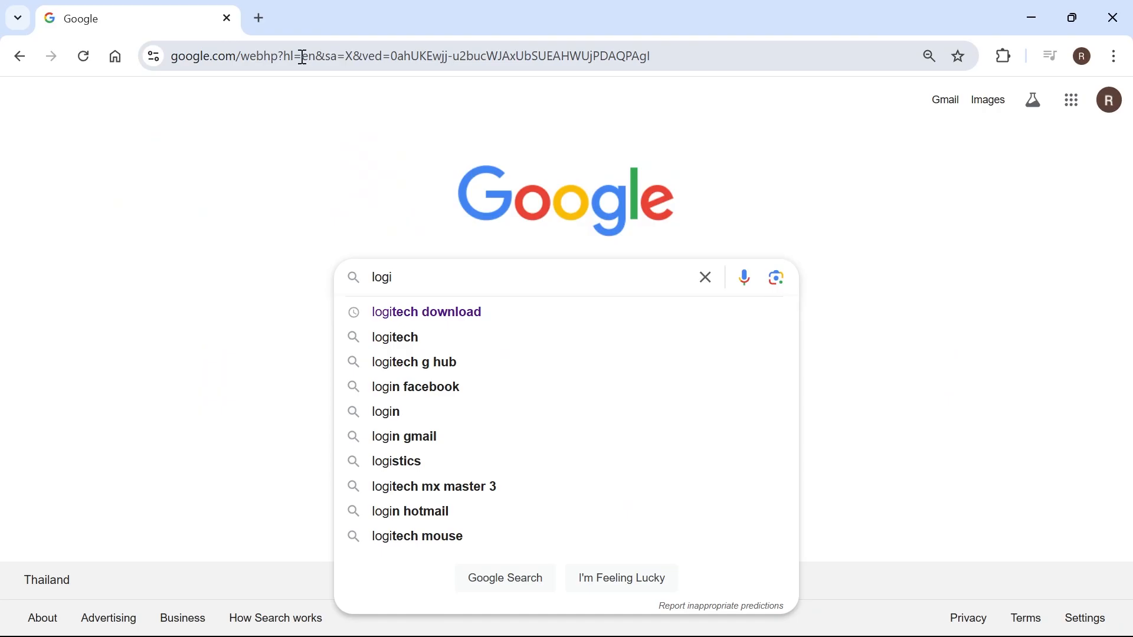
# From a Google search for "logitech download", download the G HUB Windows installer (lghub_installer (1).exe).
pyautogui.click(426, 311)
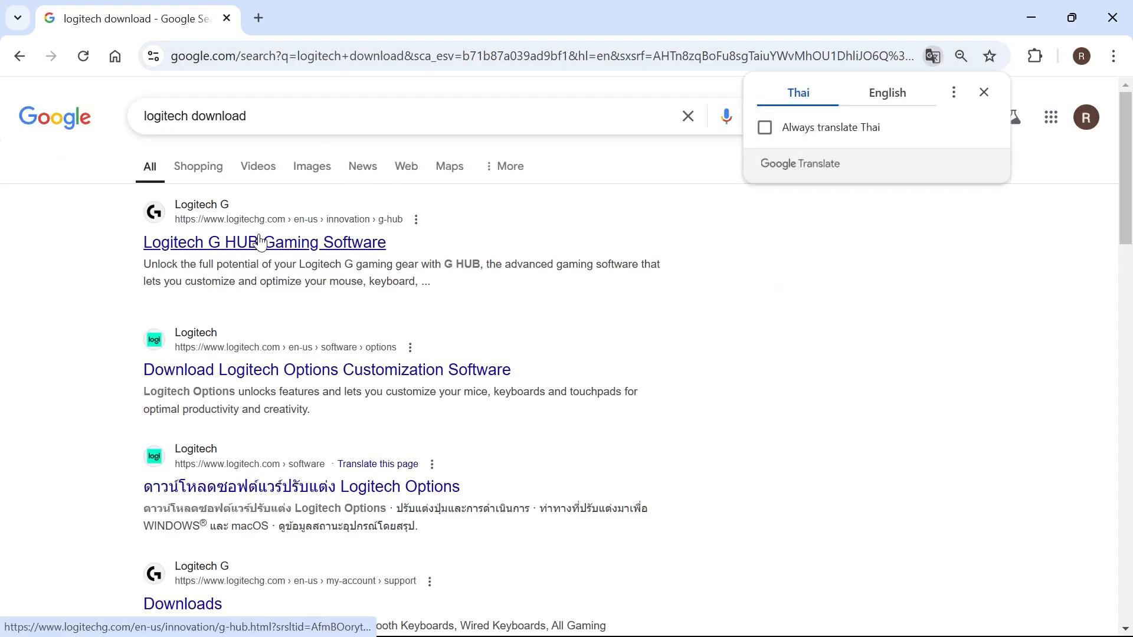
pyautogui.click(263, 242)
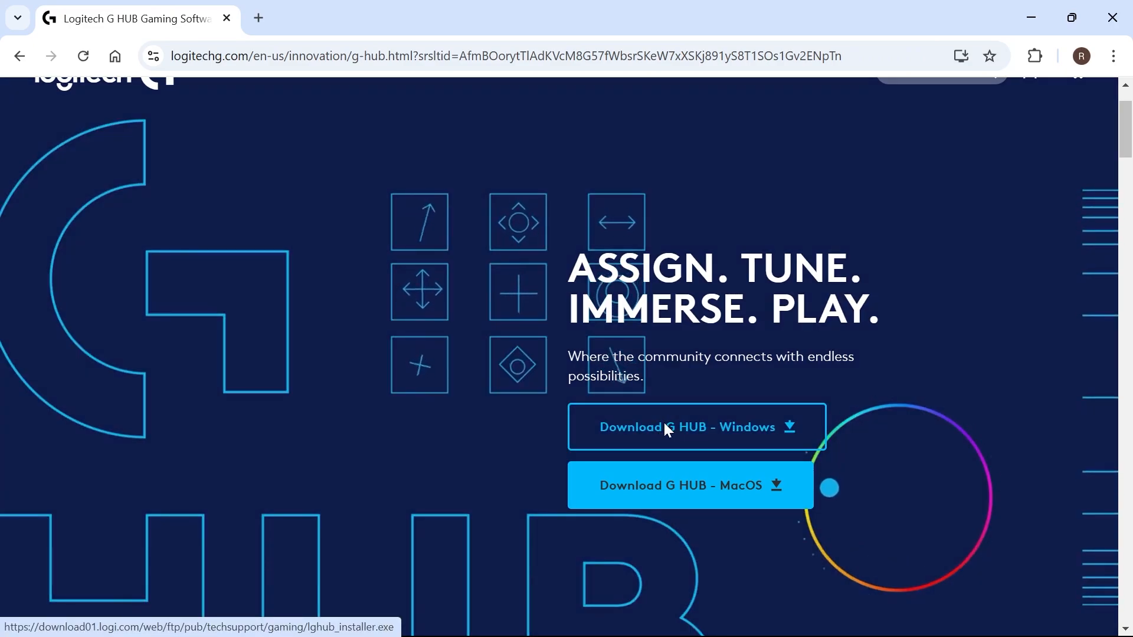
pyautogui.click(1044, 55)
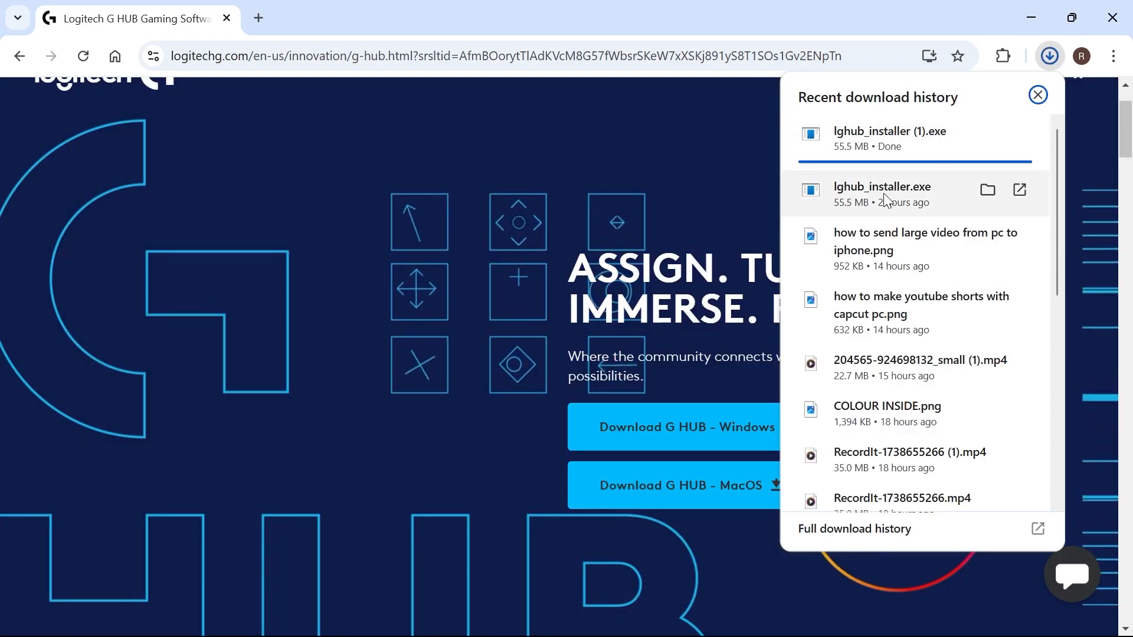